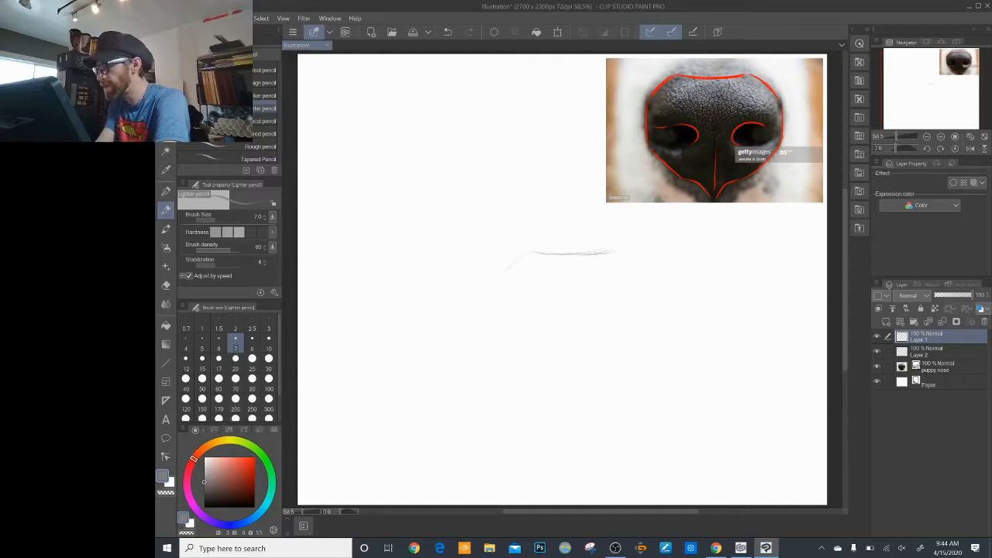
# - Sketch light pencil strokes for the nose's flat top edge, upper corners and downward-curving sides
pyautogui.moveTo(617, 251); pyautogui.dragTo(639, 276)
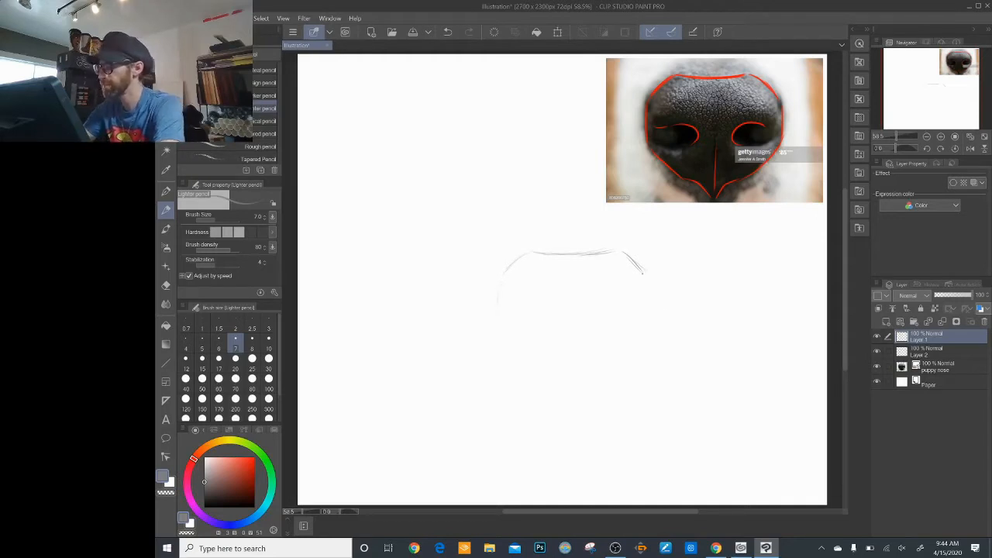
pyautogui.moveTo(500, 279); pyautogui.dragTo(650, 310)
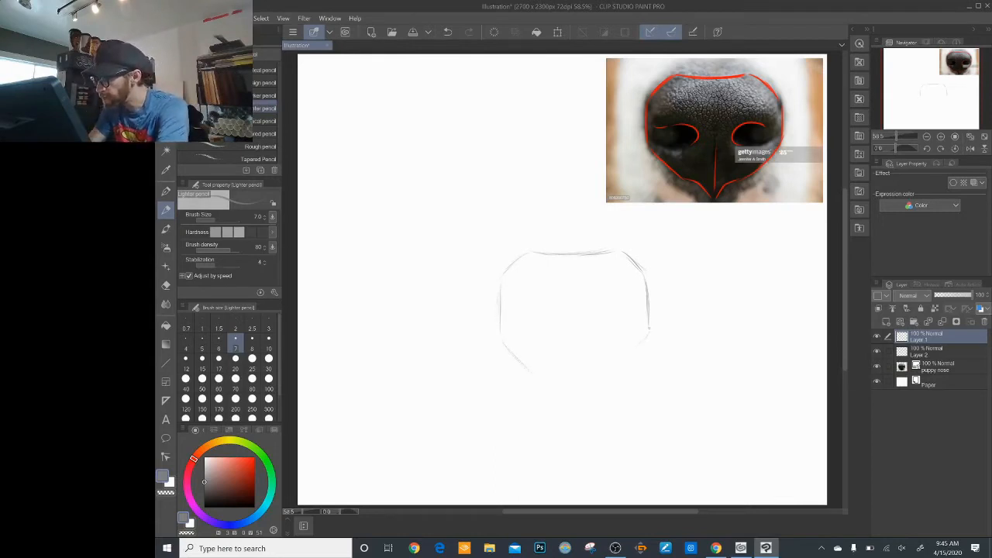
pyautogui.moveTo(628, 341); pyautogui.dragTo(651, 357)
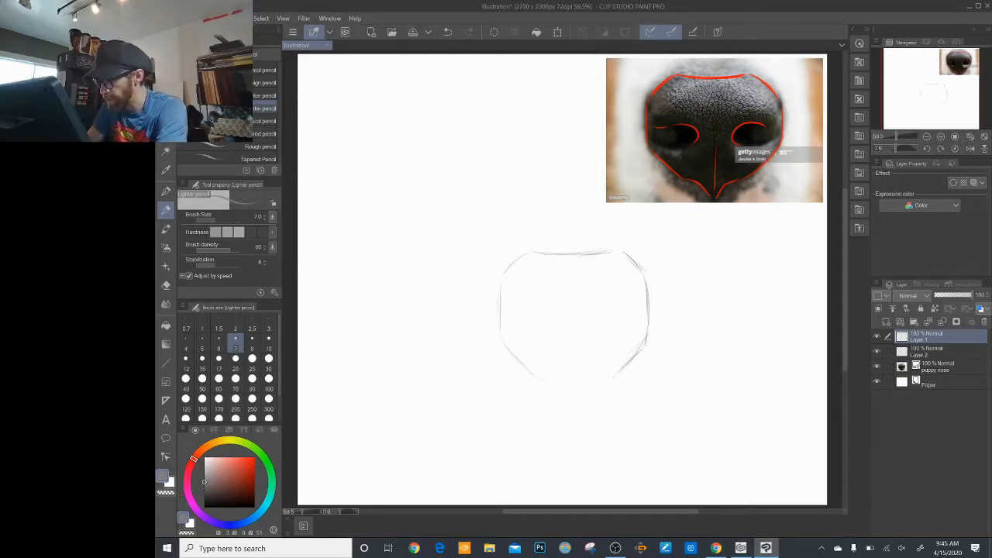
pyautogui.moveTo(551, 380); pyautogui.dragTo(566, 391)
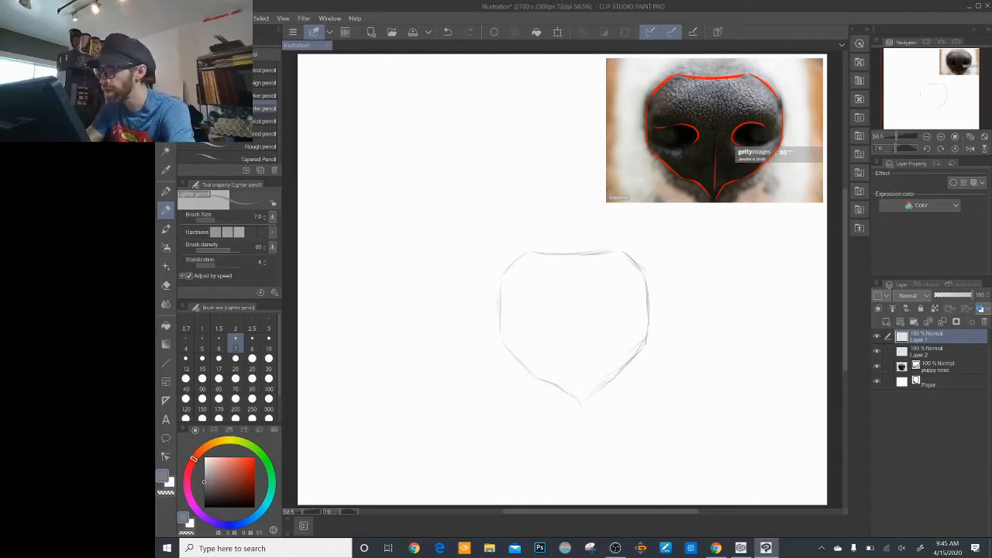
# - Draw vertical and horizontal centre guidelines through the nose and sketch both curved nostrils along them
pyautogui.moveTo(581, 256); pyautogui.dragTo(583, 401)
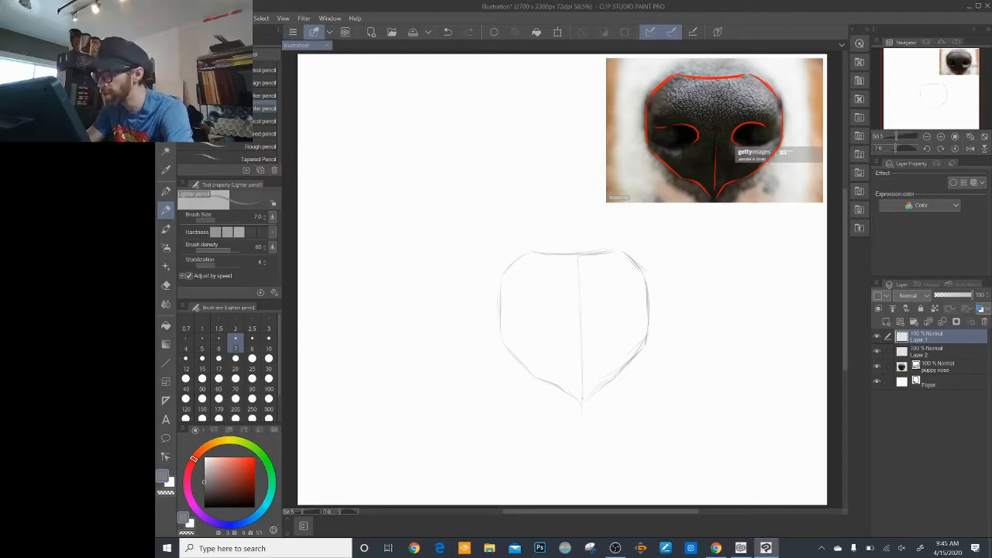
pyautogui.moveTo(509, 310); pyautogui.dragTo(658, 310)
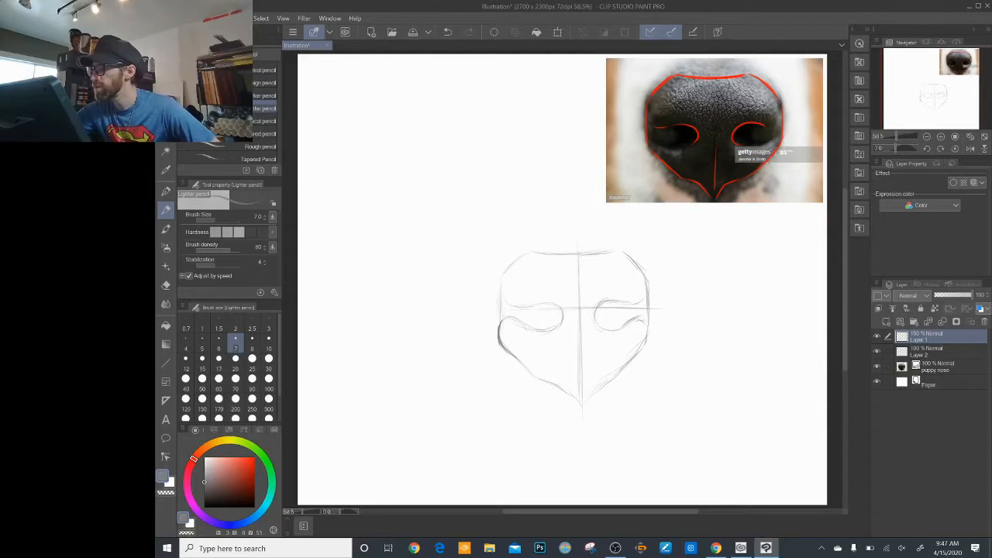
# - Hide the red outline layer so the reference photo shows without markup
pyautogui.click(937, 369)
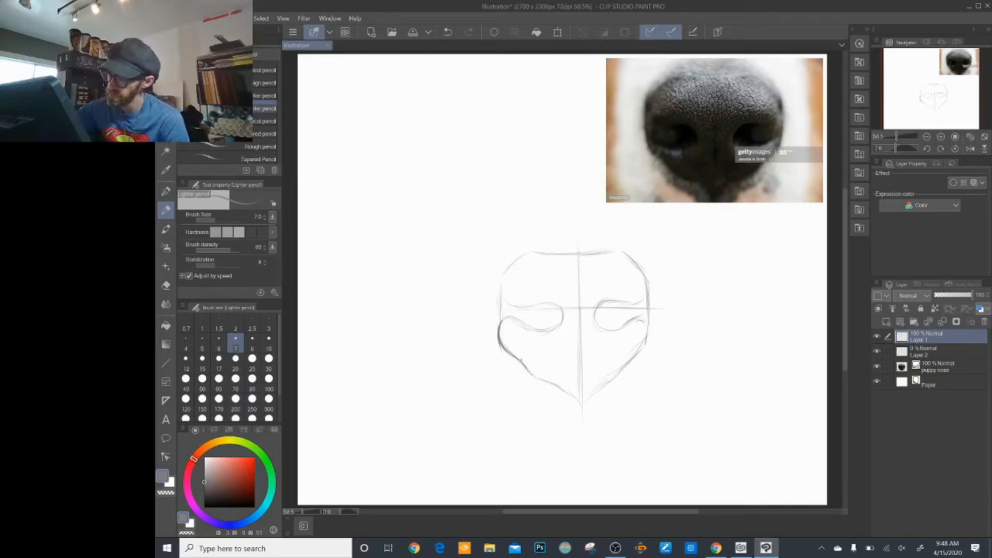
# - Trace firmer pencil lines over the nostrils and the nose's curved lower edge and pointed bottom
pyautogui.moveTo(513, 358); pyautogui.dragTo(566, 388)
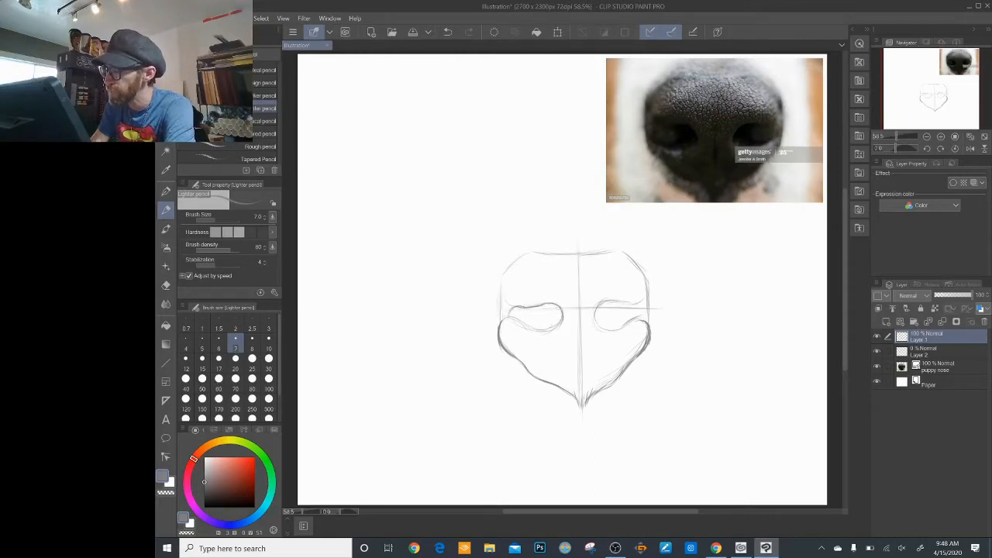
pyautogui.moveTo(504, 321); pyautogui.dragTo(558, 320)
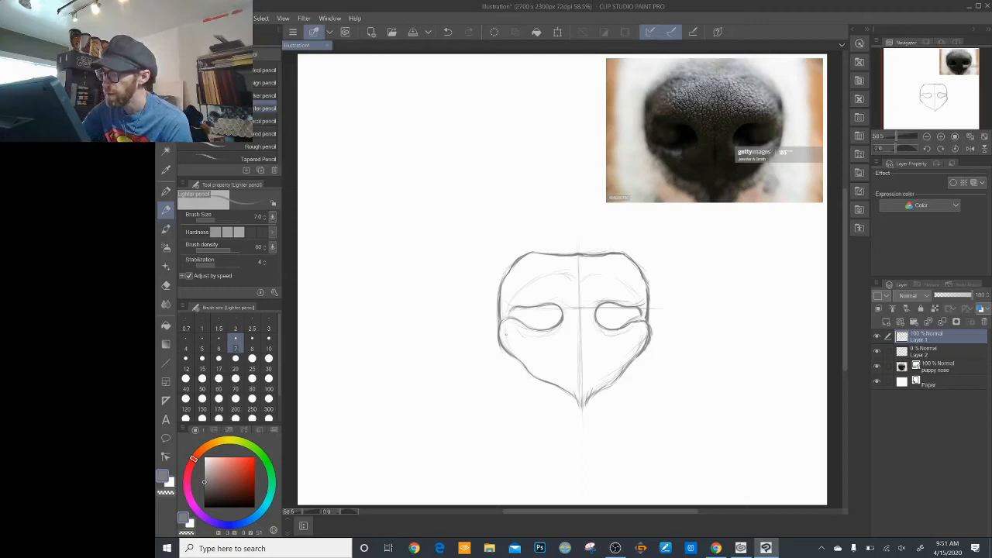
# - Hatch light diagonal pencil strokes over the nose surface around both nostrils
pyautogui.moveTo(503, 334); pyautogui.dragTo(528, 369)
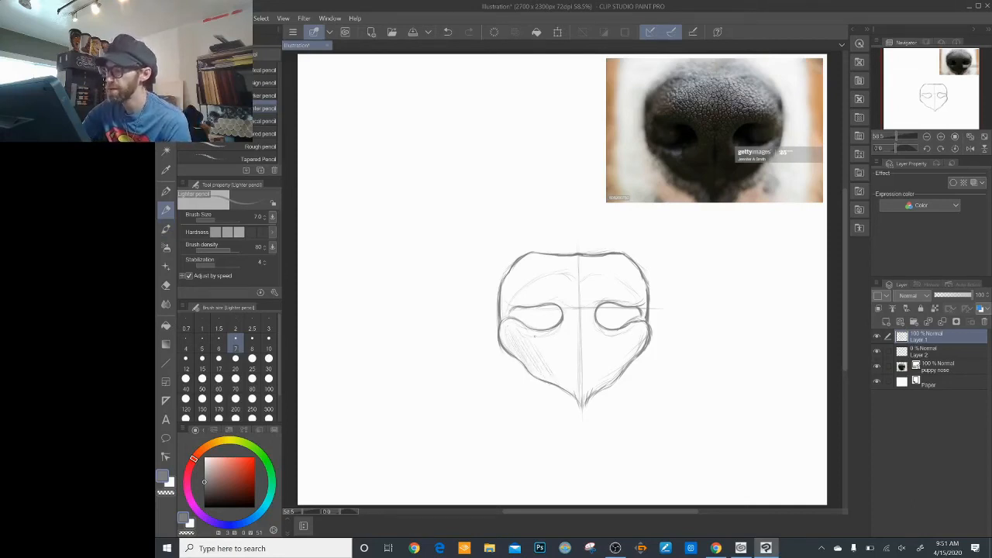
pyautogui.moveTo(558, 334); pyautogui.dragTo(589, 388)
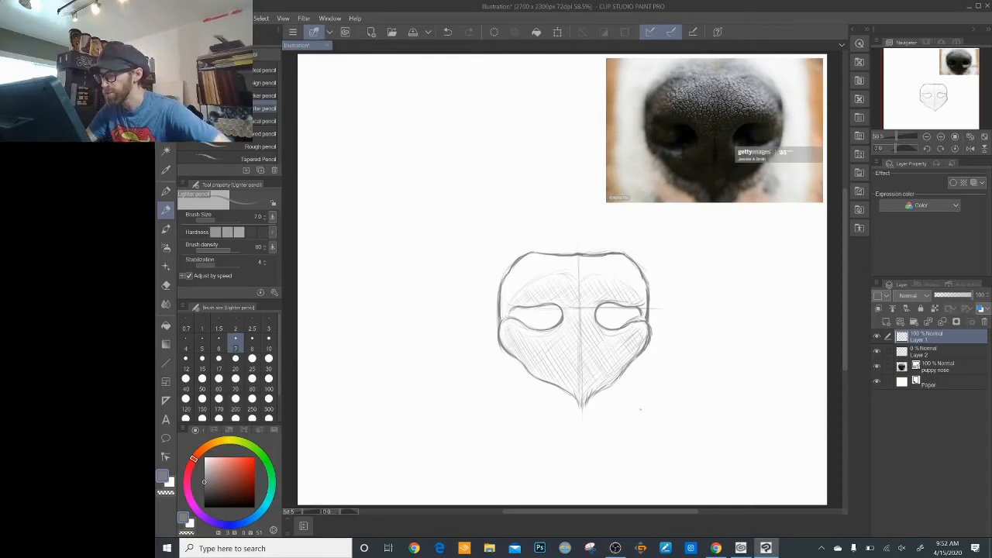
pyautogui.moveTo(640, 396)
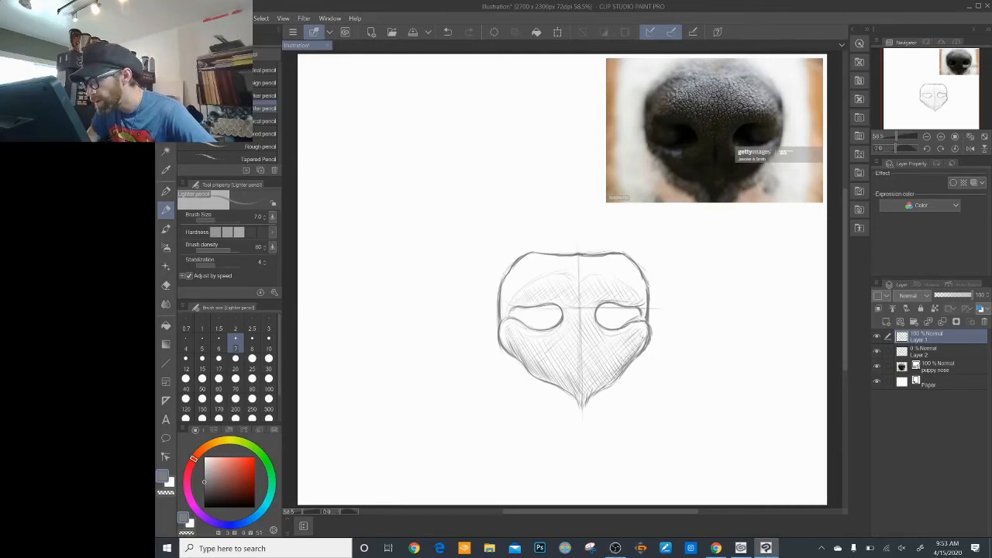
# - Layer denser crossing hatch strokes over the nose, darkest toward the lower centre groove
pyautogui.moveTo(597, 349); pyautogui.dragTo(628, 380)
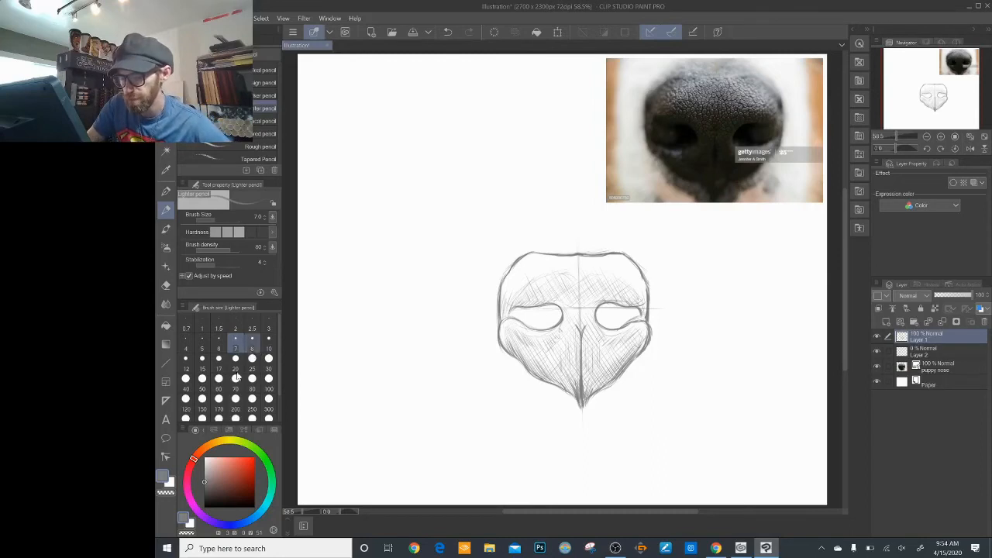
# - Switch to a thicker pencil size and fill both nostrils in solid black
pyautogui.click(235, 369)
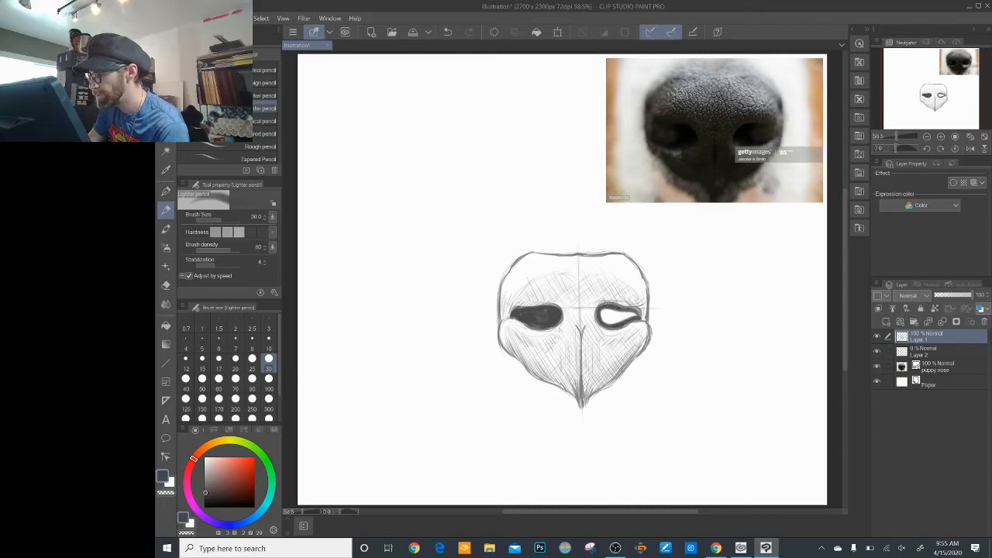
pyautogui.moveTo(612, 316); pyautogui.dragTo(635, 314)
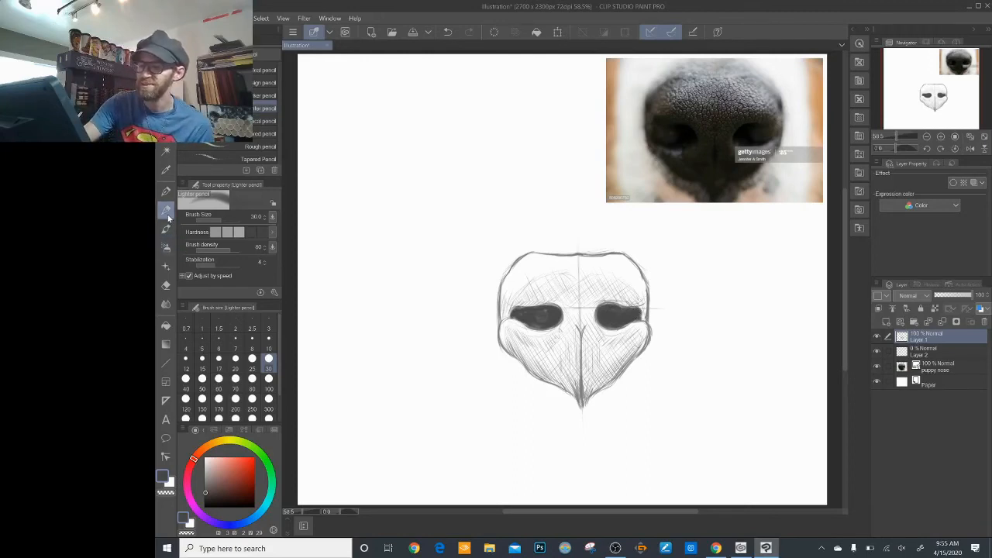
# - Return to a finer pencil size and flick short fur strokes beside the snout
pyautogui.click(251, 347)
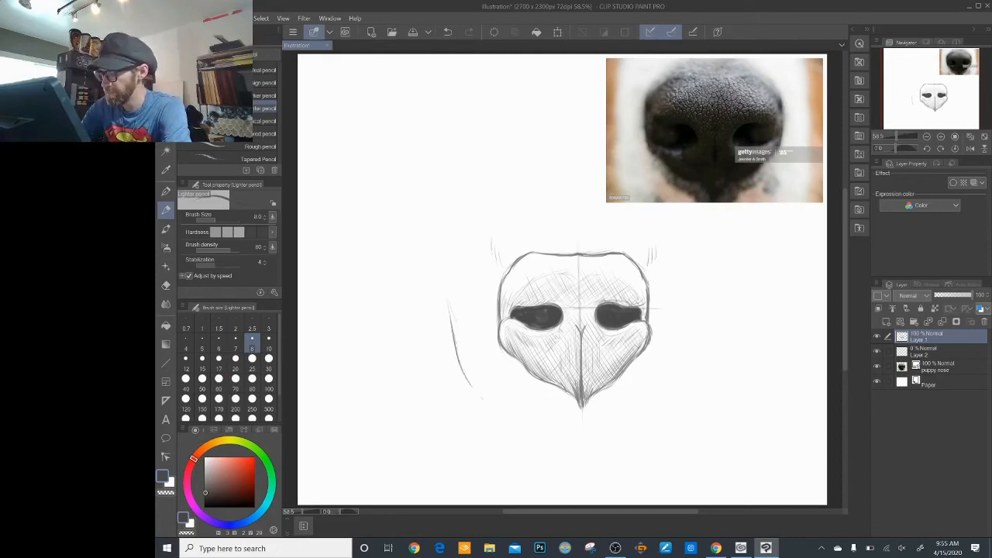
pyautogui.moveTo(465, 326); pyautogui.dragTo(543, 431)
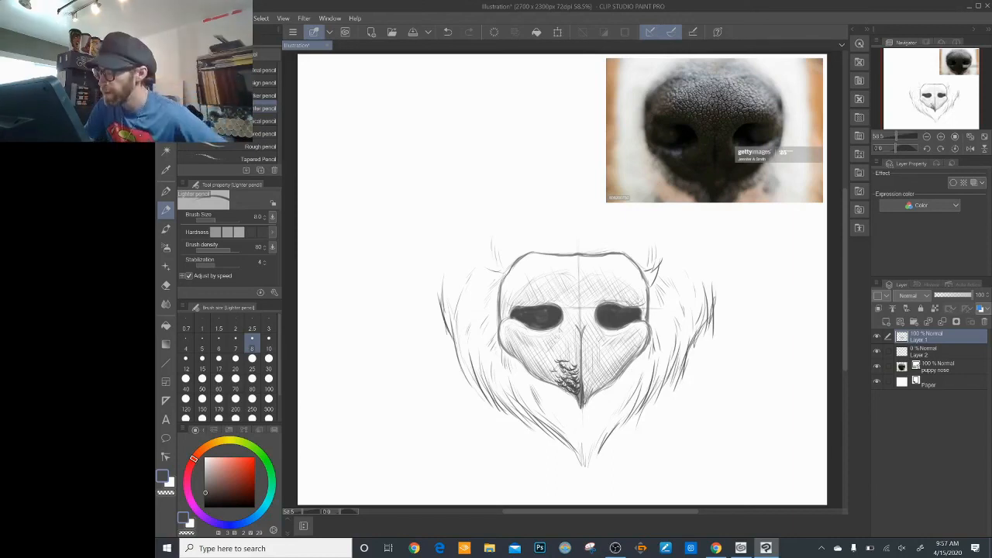
# - Scribble dark texture marks on the lower nose amid the surrounding fur strokes
pyautogui.click(576, 365)
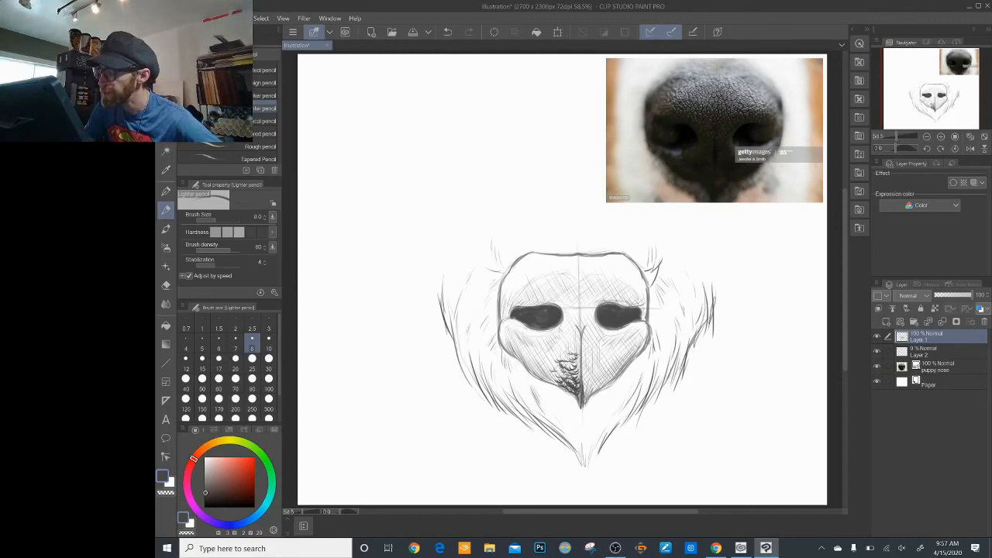